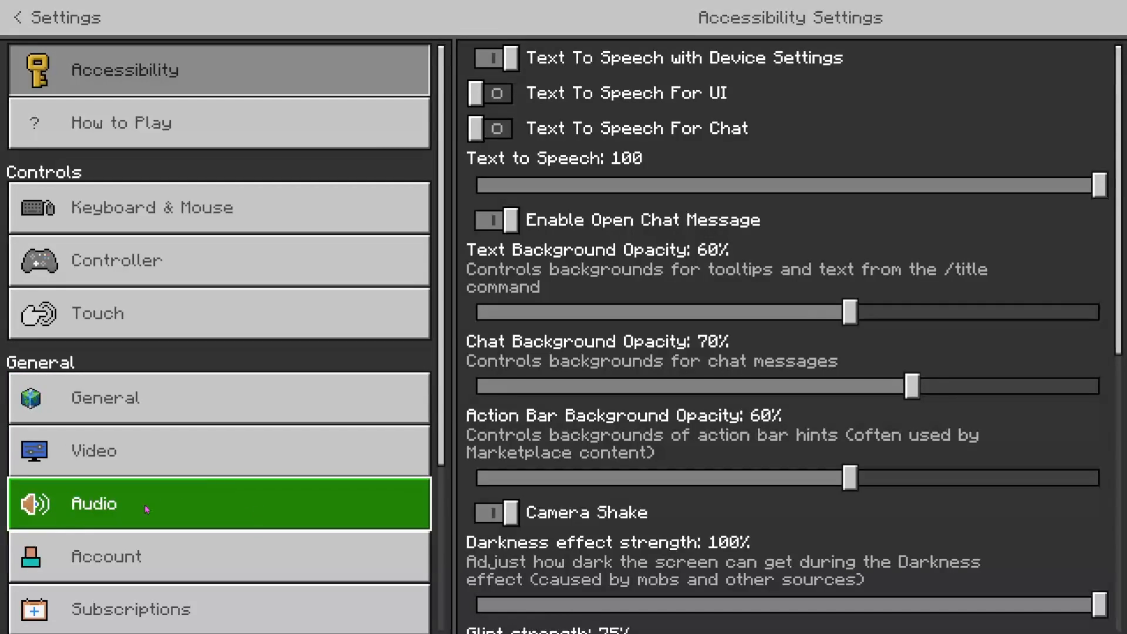
Open Audio settings and move the Music slider up and down, ending at 0.
click(94, 503)
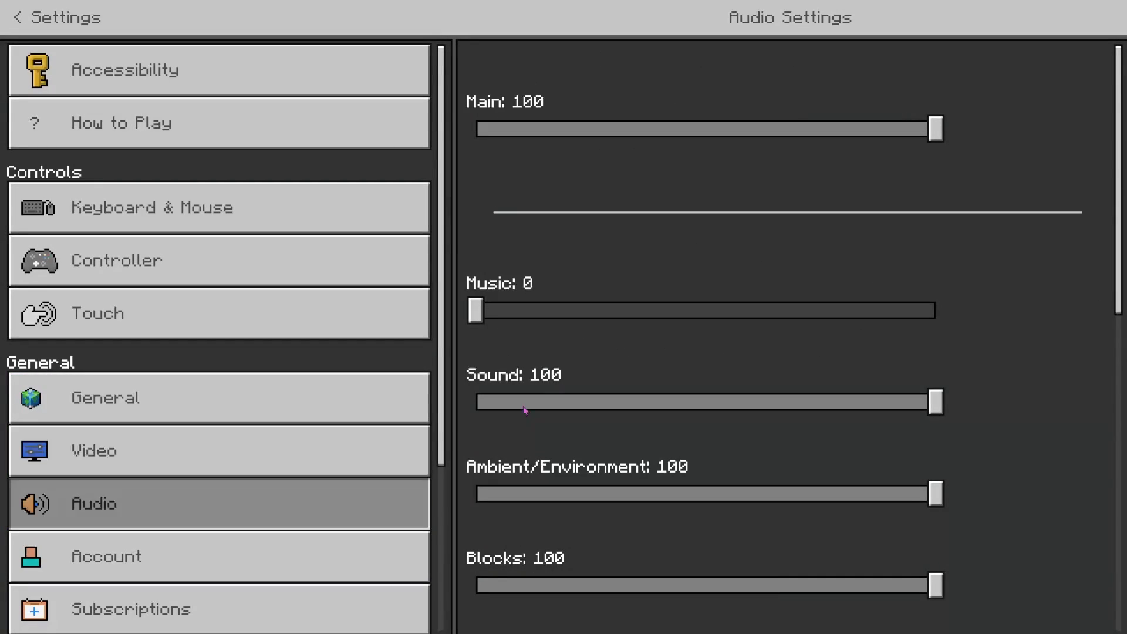
drag(475, 311, 654, 310)
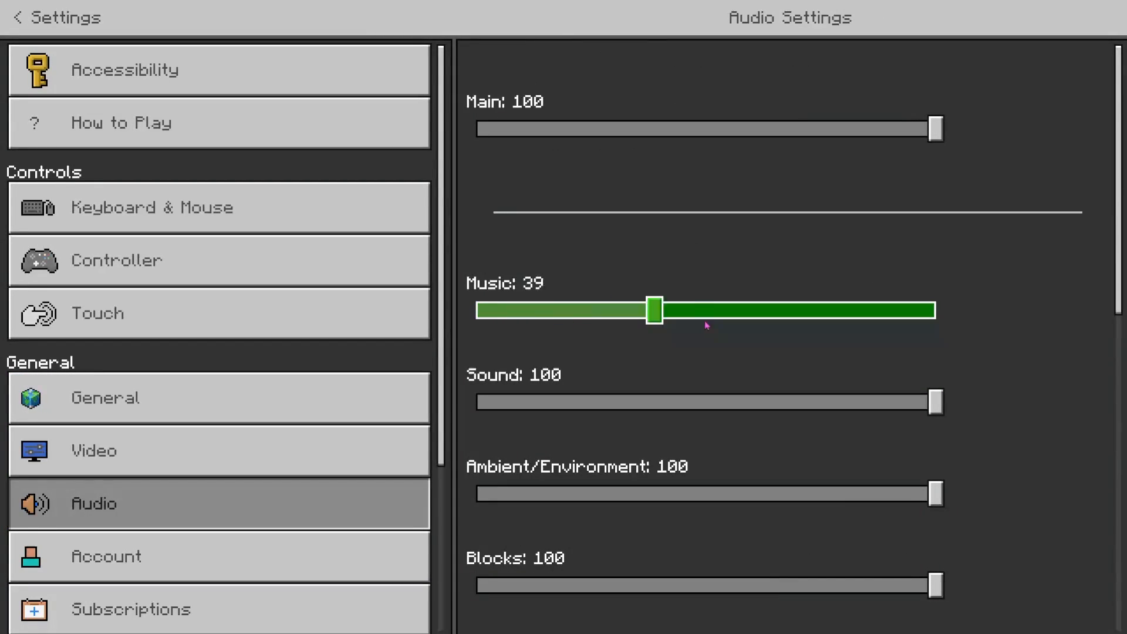
drag(653, 310, 922, 310)
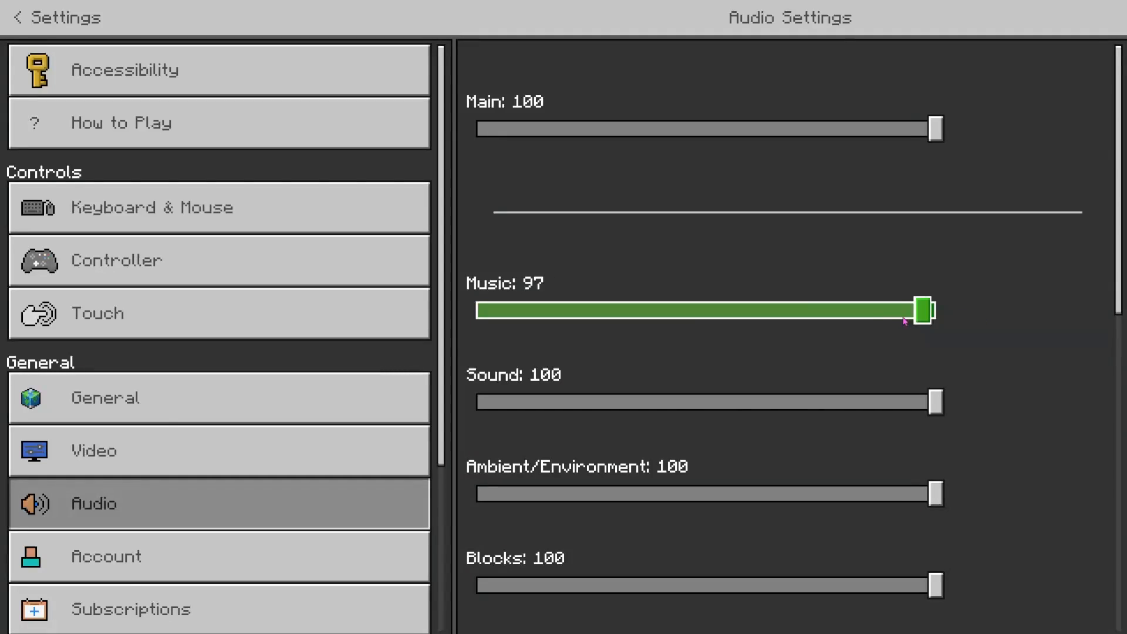
drag(920, 310, 474, 310)
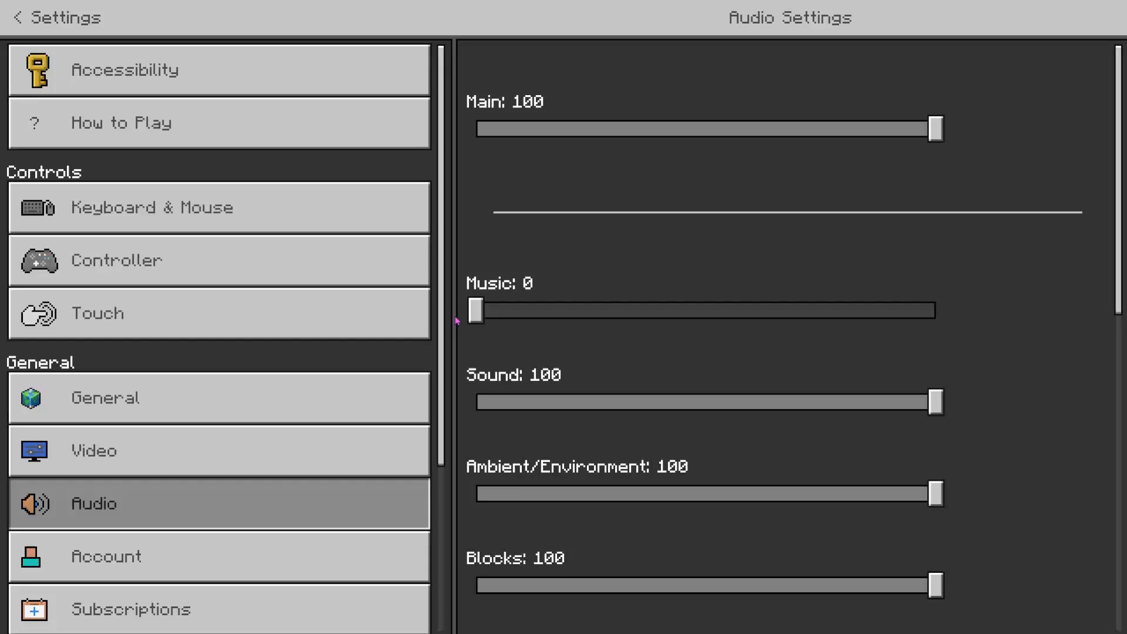
drag(475, 311, 564, 310)
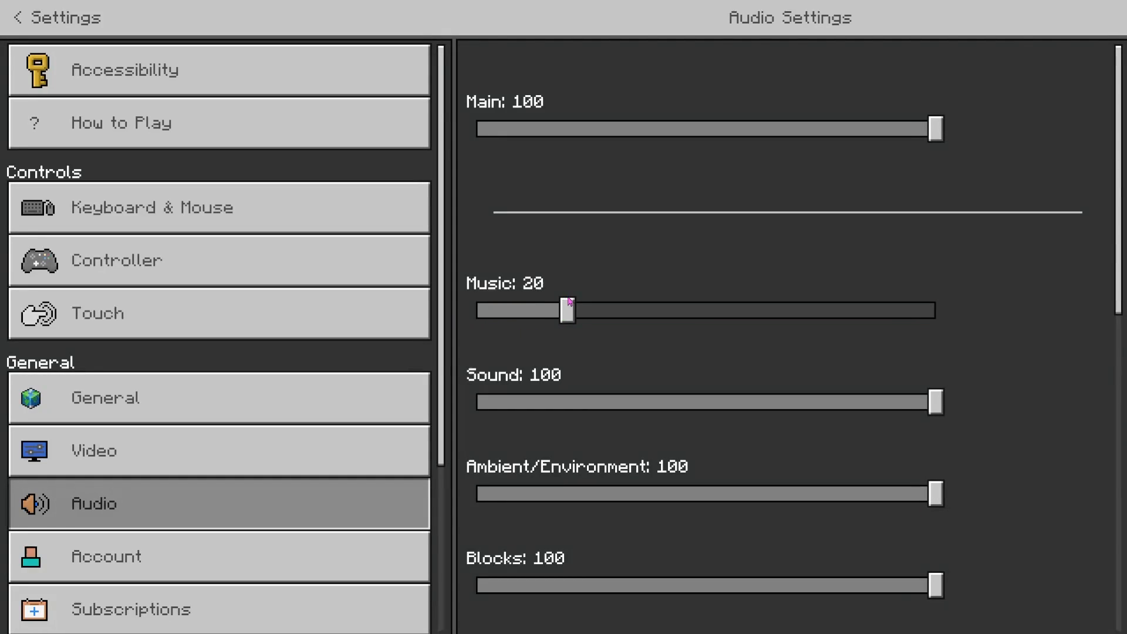
drag(567, 310, 474, 310)
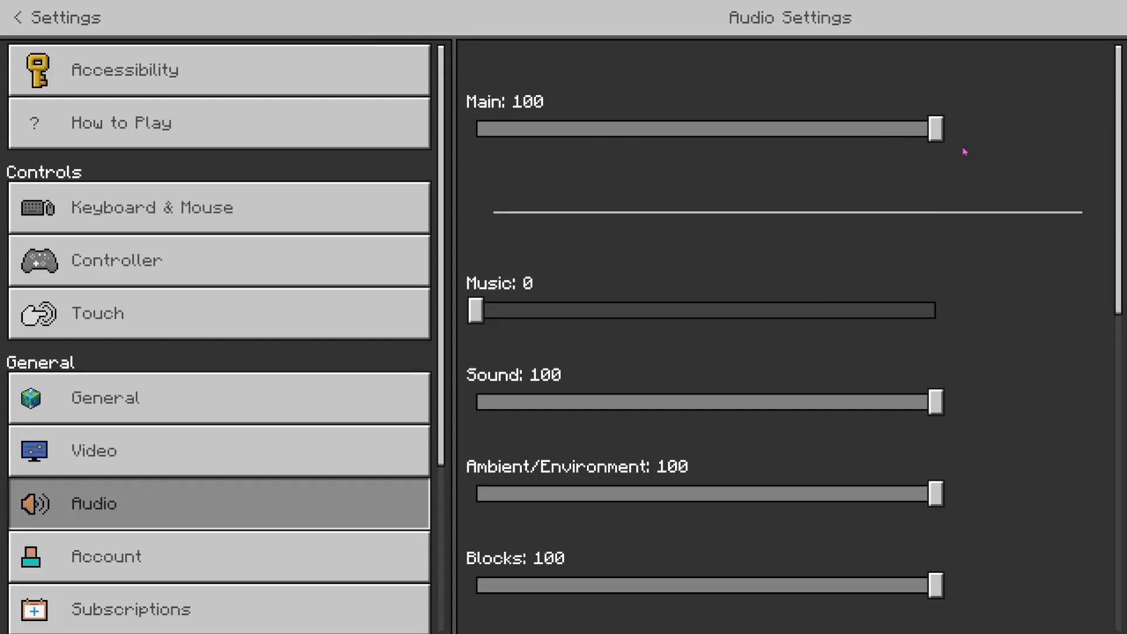
mouse_move(629, 372)
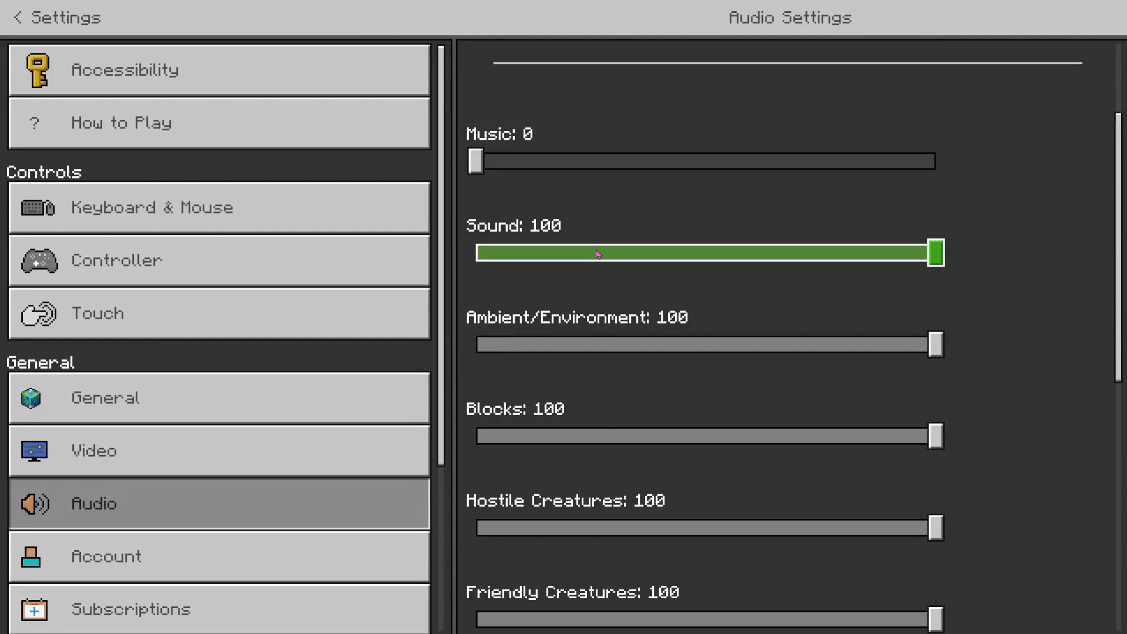
scroll(down, 3)
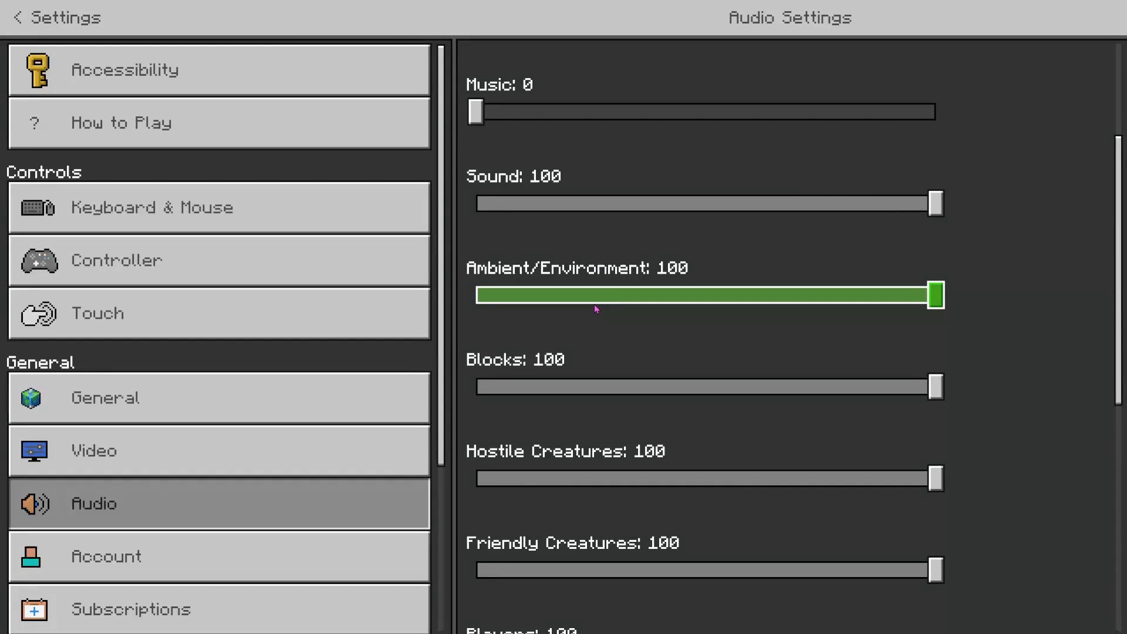
scroll(down, 3)
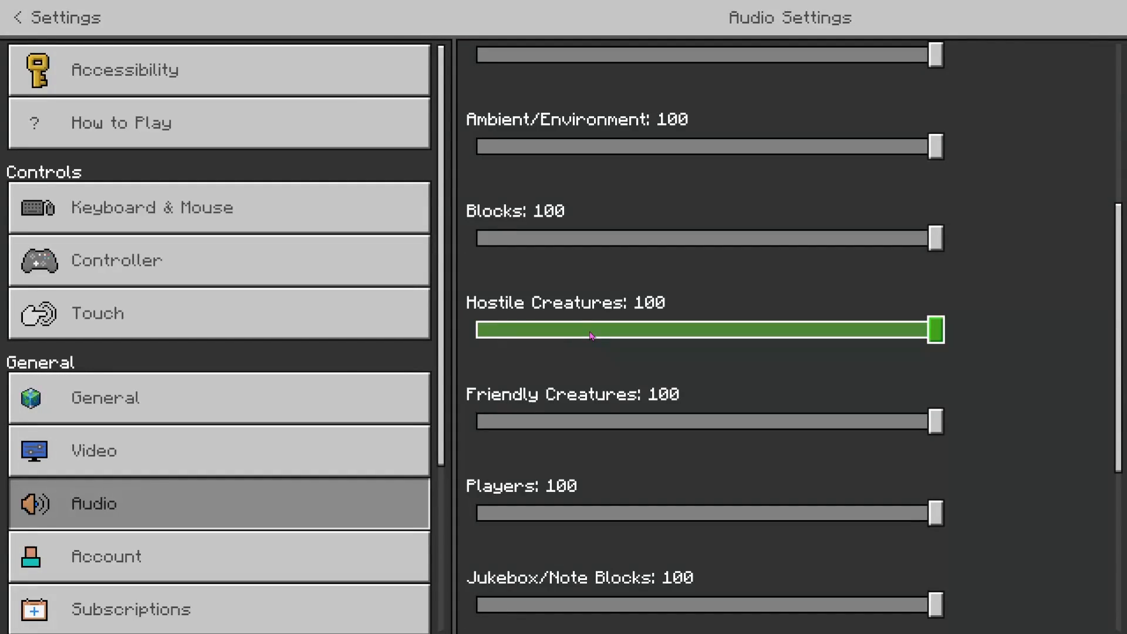
scroll(down, 3)
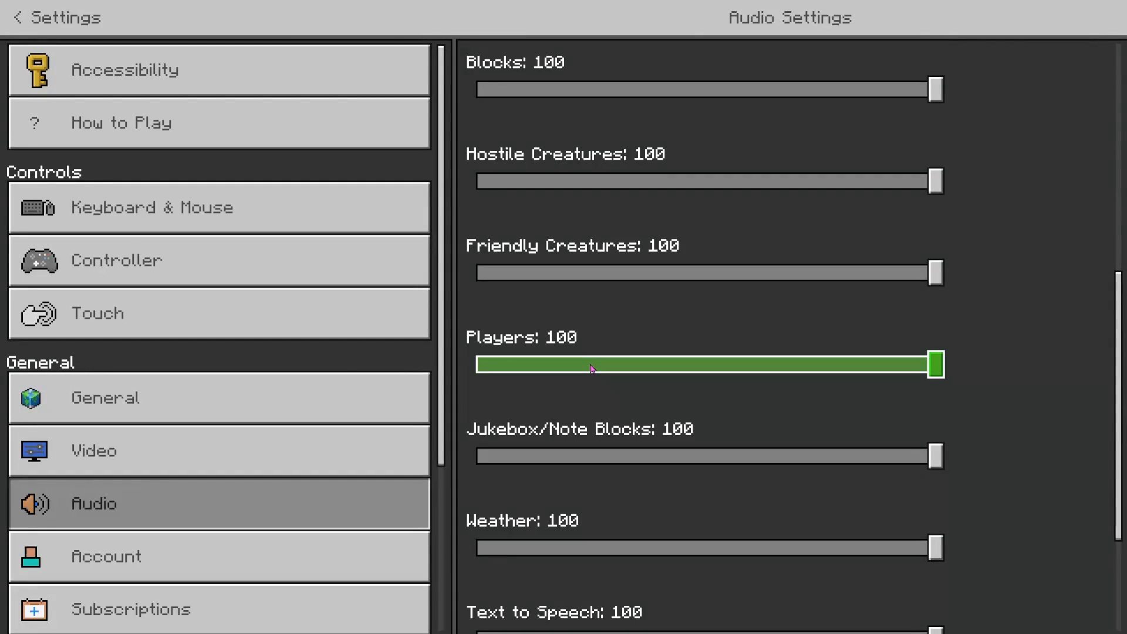
scroll(down, 3)
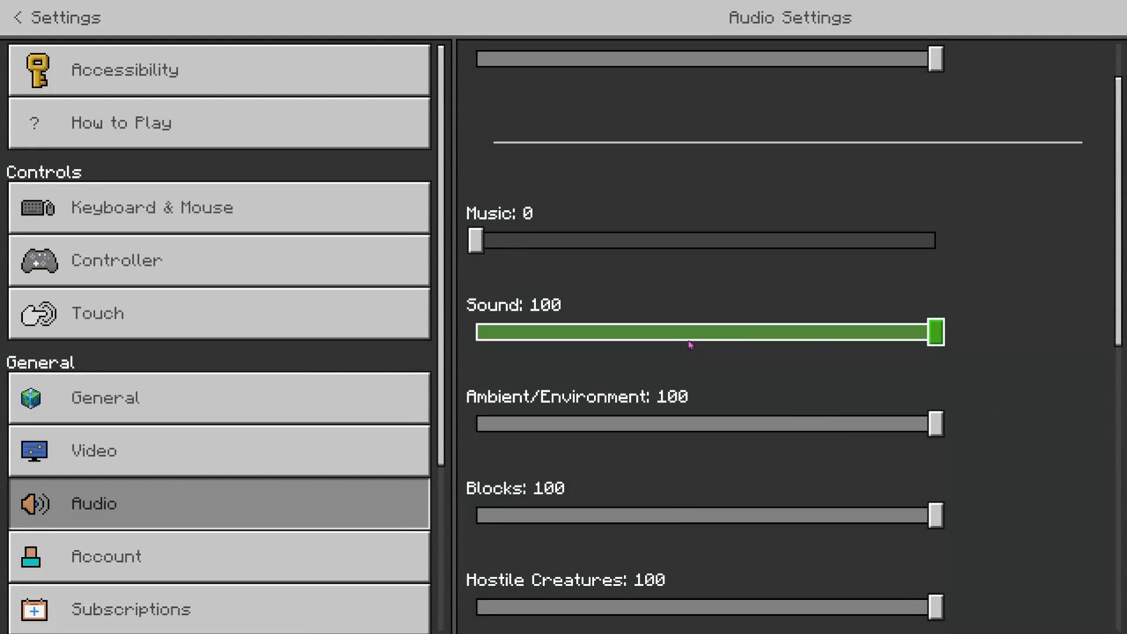
Review the Audio sliders, then leave settings for the title screen with Music at 0.
drag(934, 331, 870, 331)
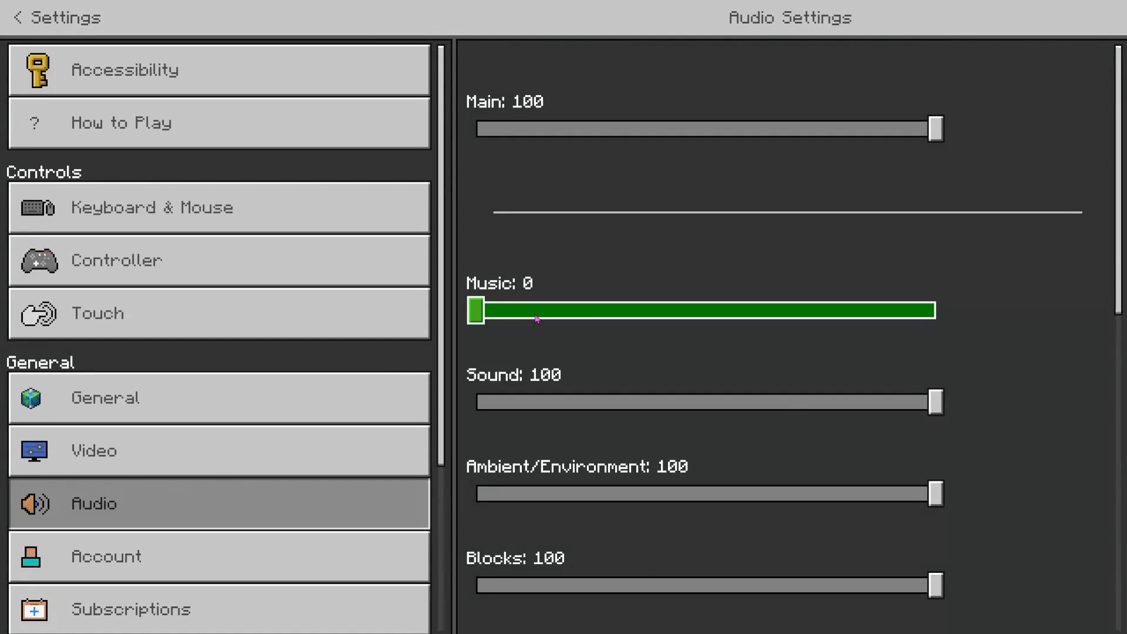
scroll(down, 3)
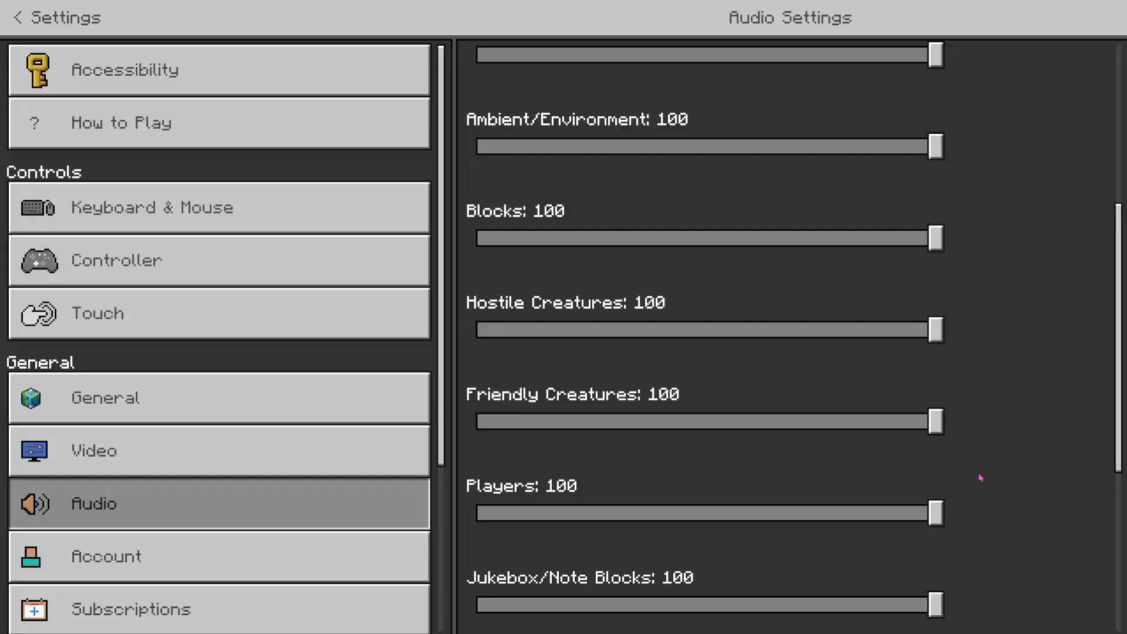
scroll(down, 3)
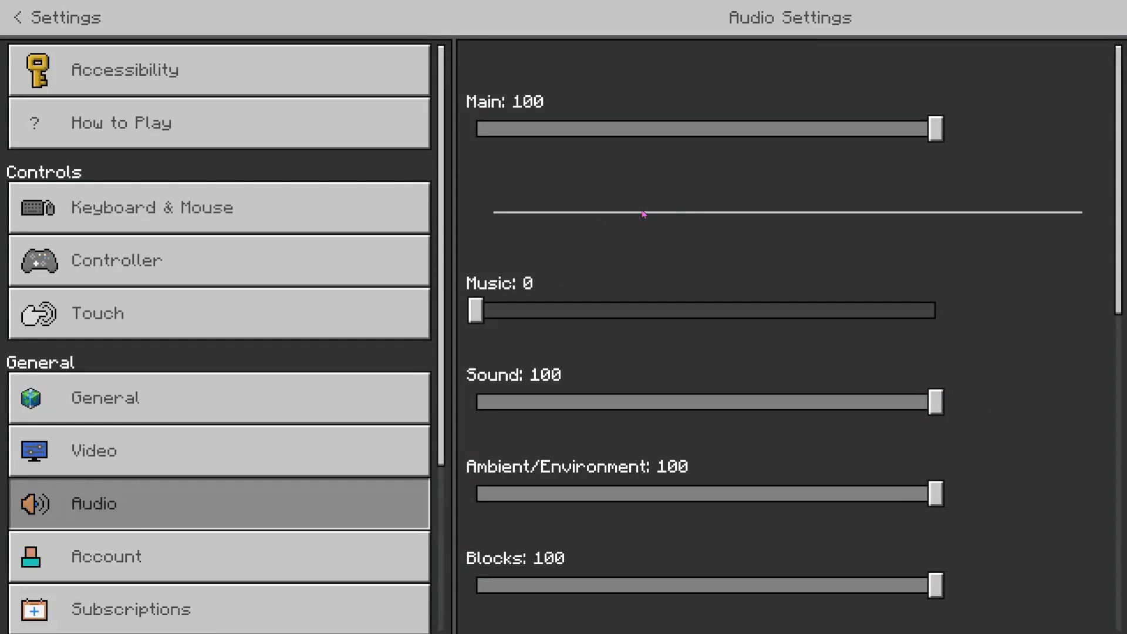
mouse_move(194, 75)
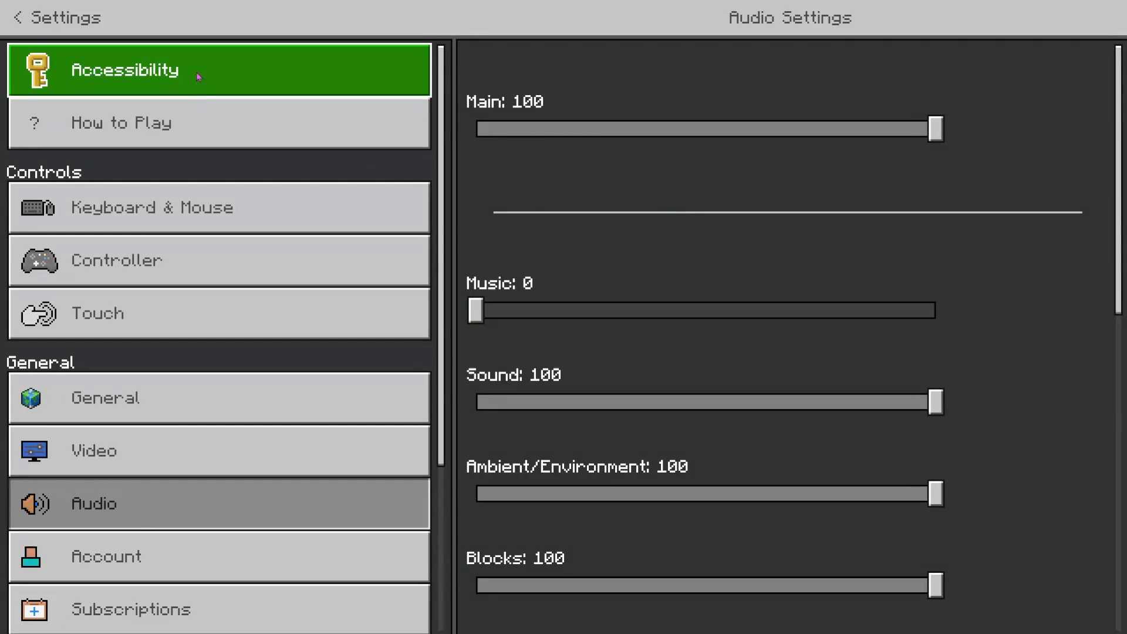
click(16, 17)
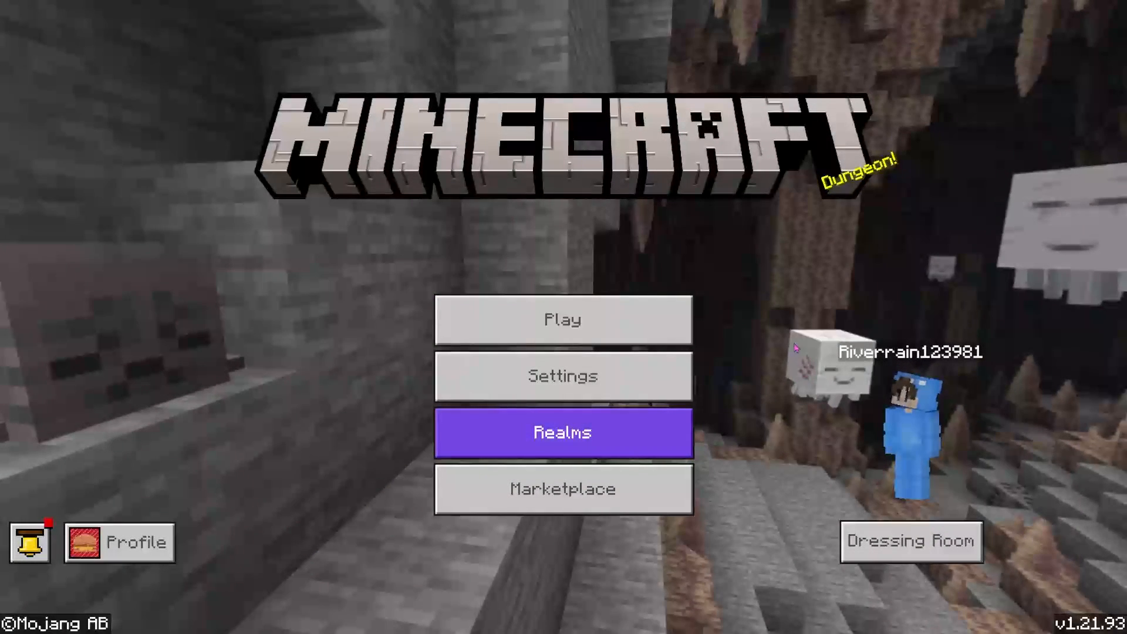